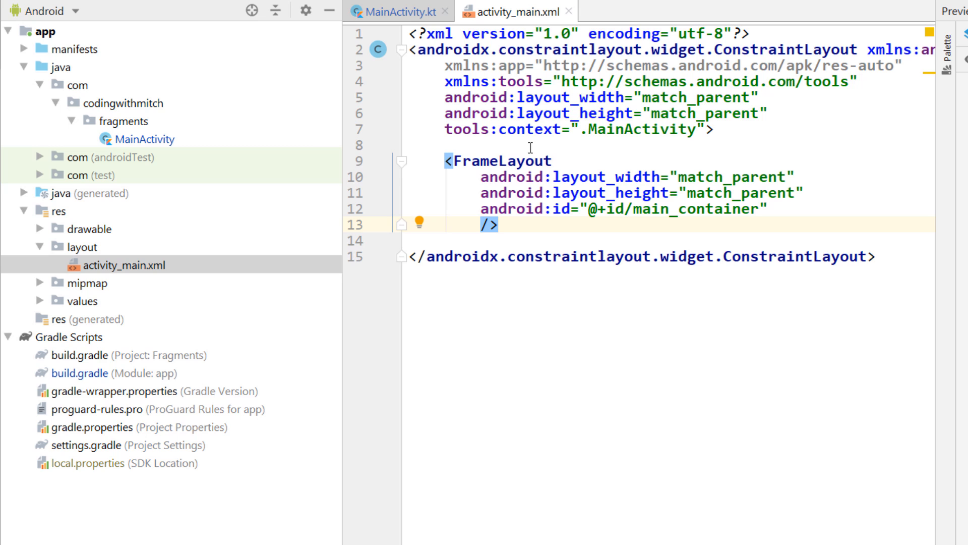
# Step: Review activity_main.xml against MainActivity.kt, then select the fragments package in the Project panel
pyautogui.click(399, 12)
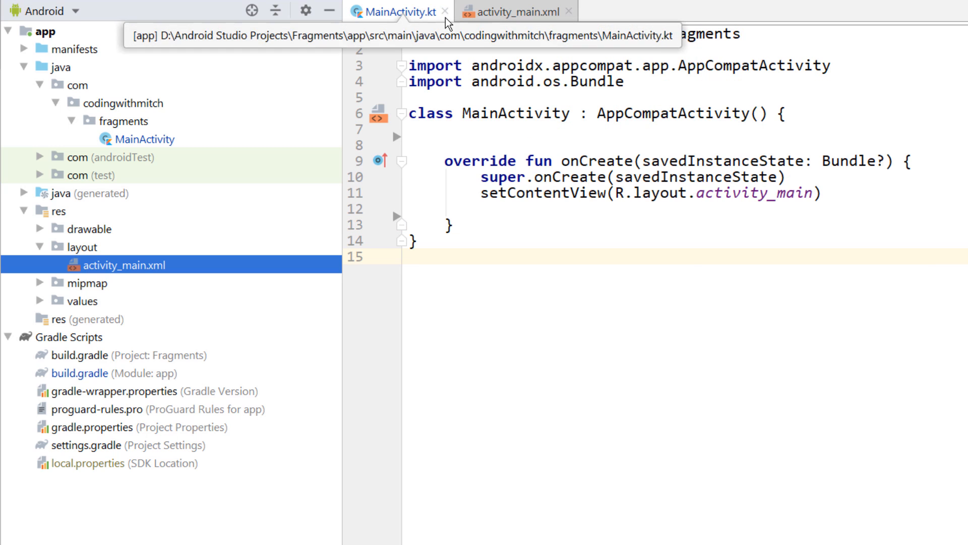
pyautogui.click(514, 11)
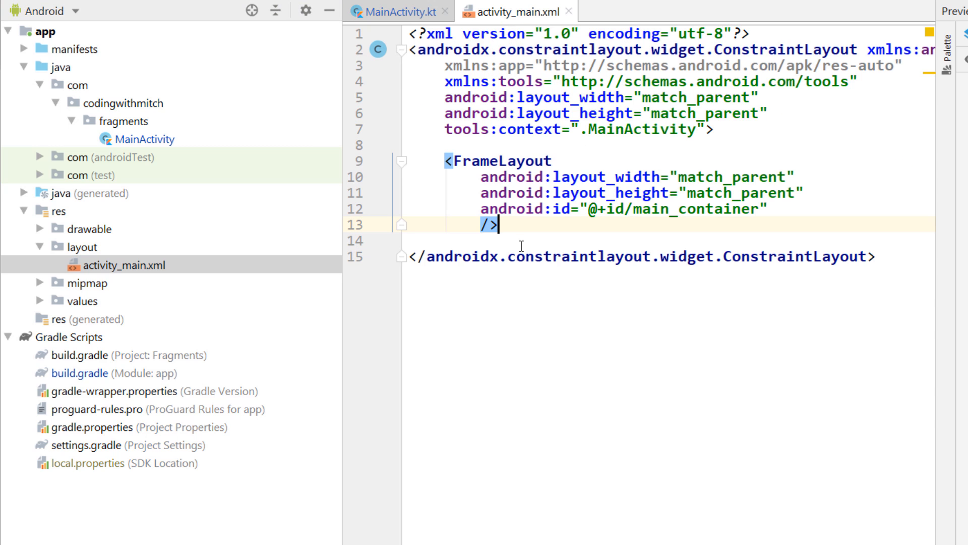
pyautogui.moveTo(528, 232)
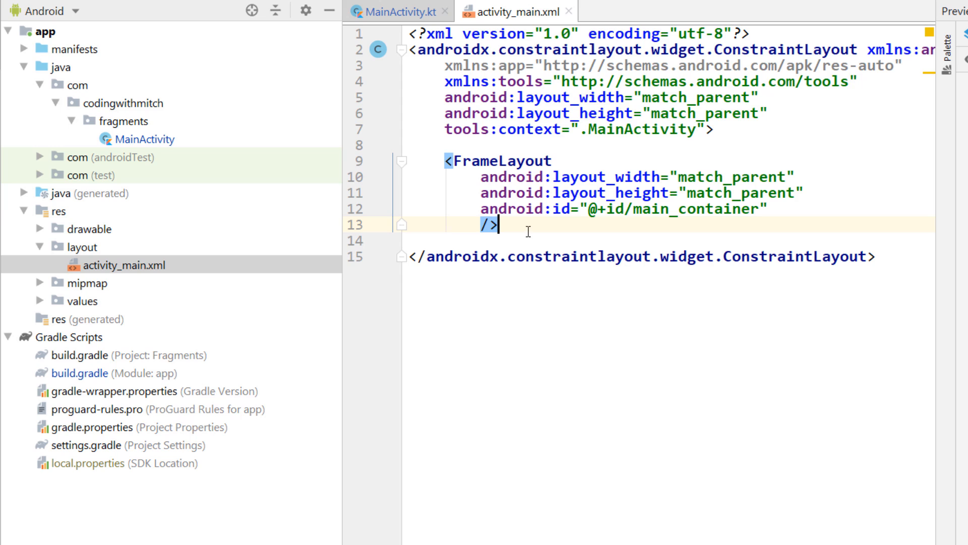
pyautogui.doubleClick(693, 209)
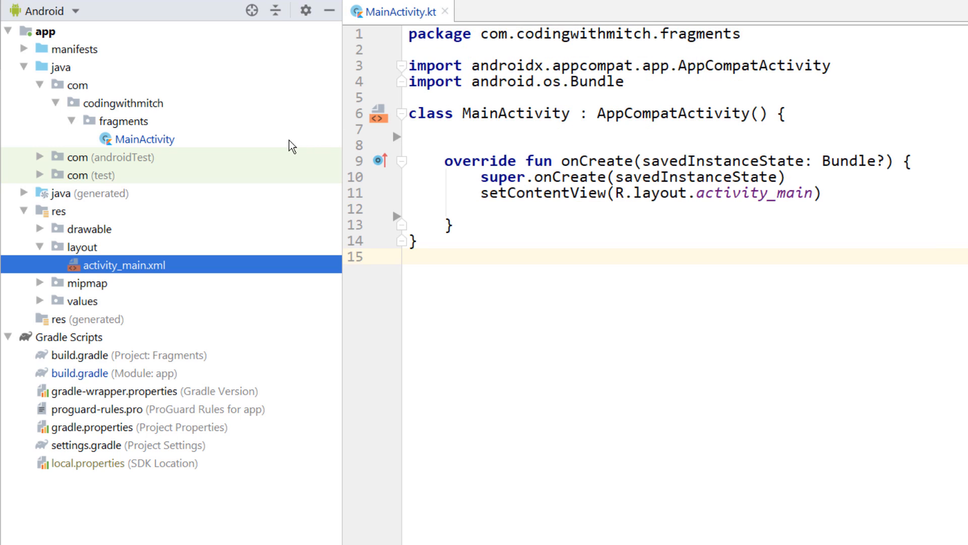
pyautogui.click(125, 121)
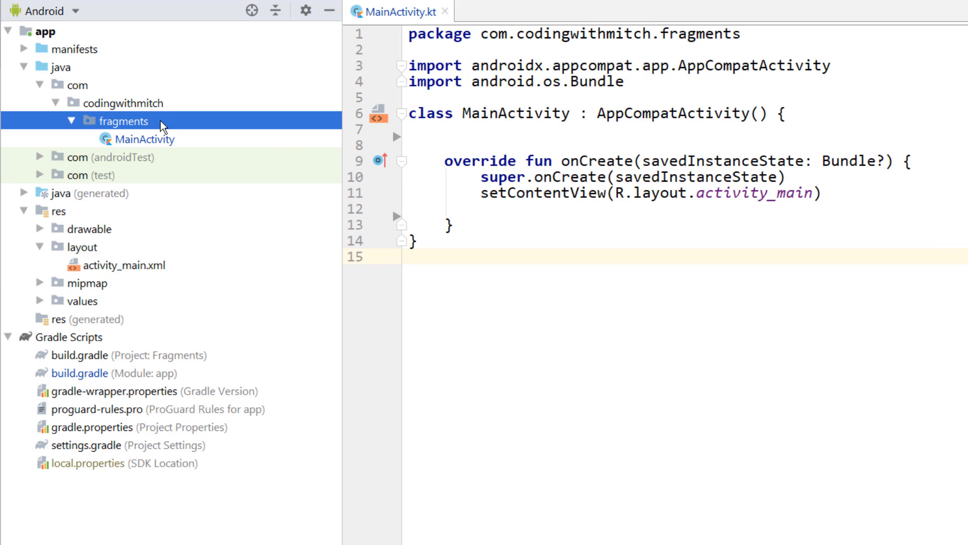
# Step: Create Fragment (Blank) BlankFragment without factory methods or interface callbacks and add its files to Git
pyautogui.rightClick(121, 121)
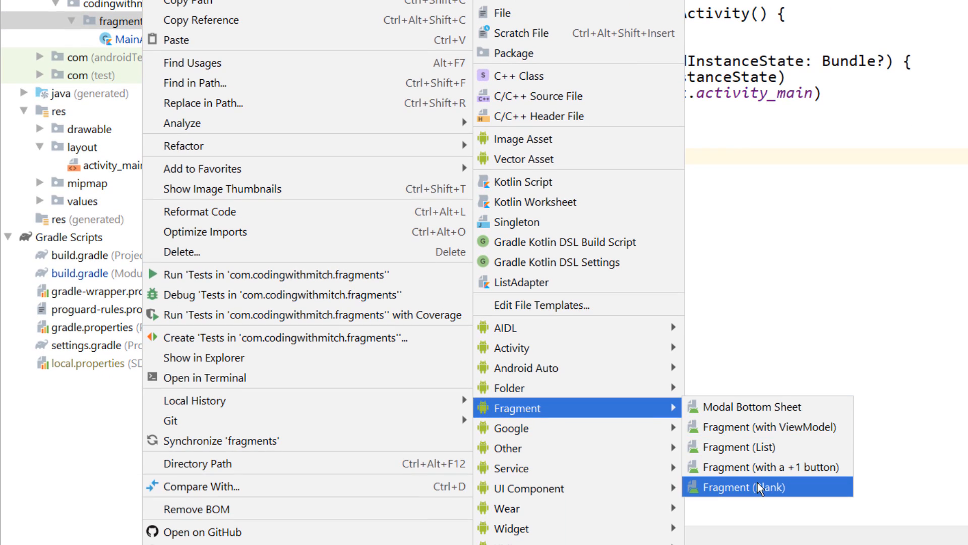
pyautogui.click(758, 487)
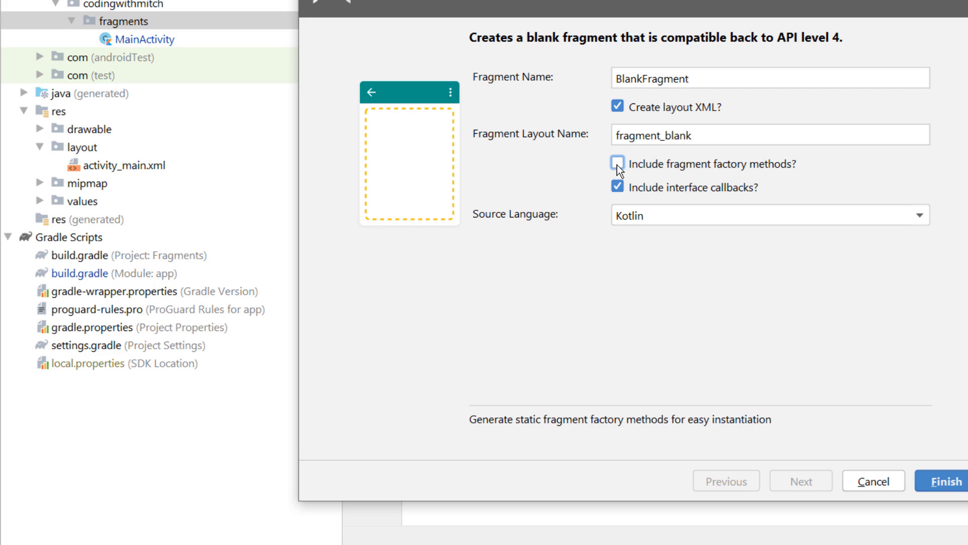
pyautogui.click(617, 186)
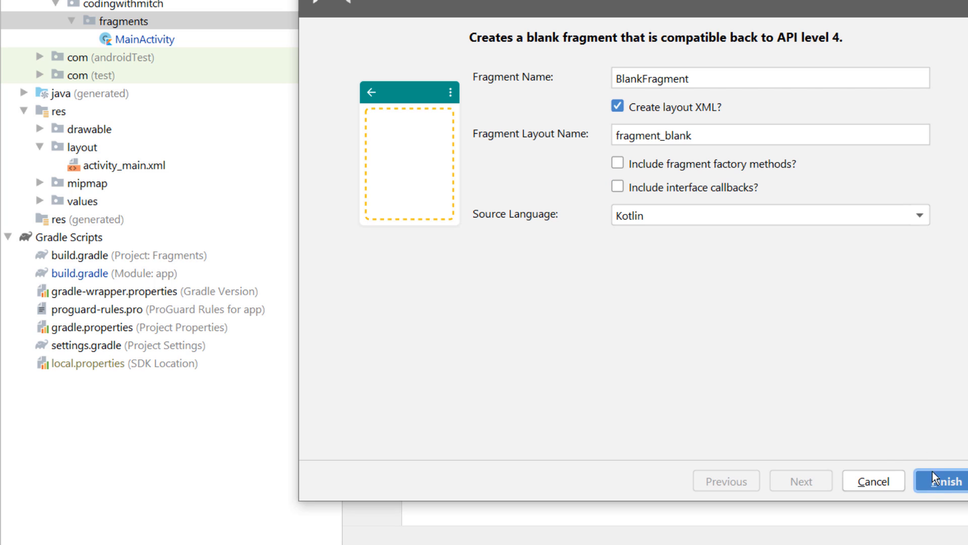
pyautogui.click(939, 480)
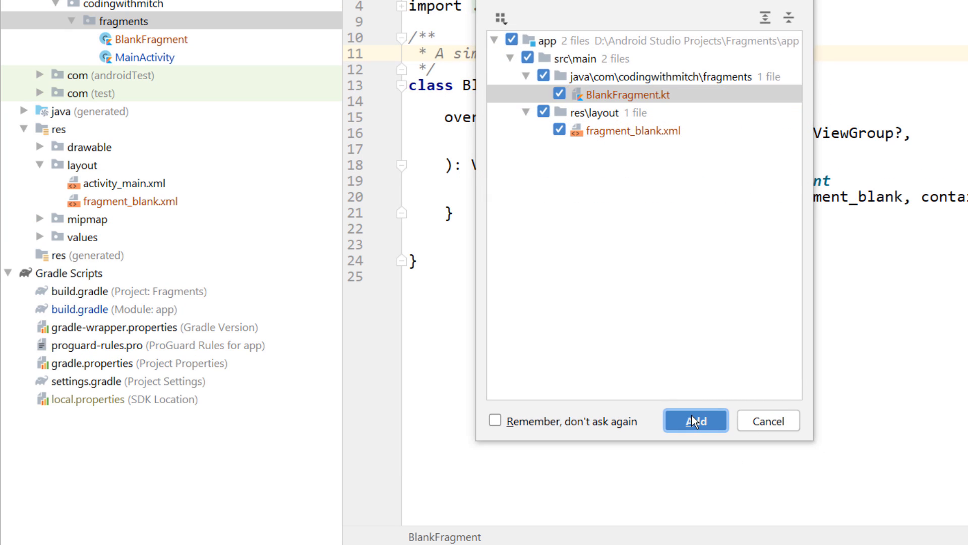
pyautogui.click(697, 420)
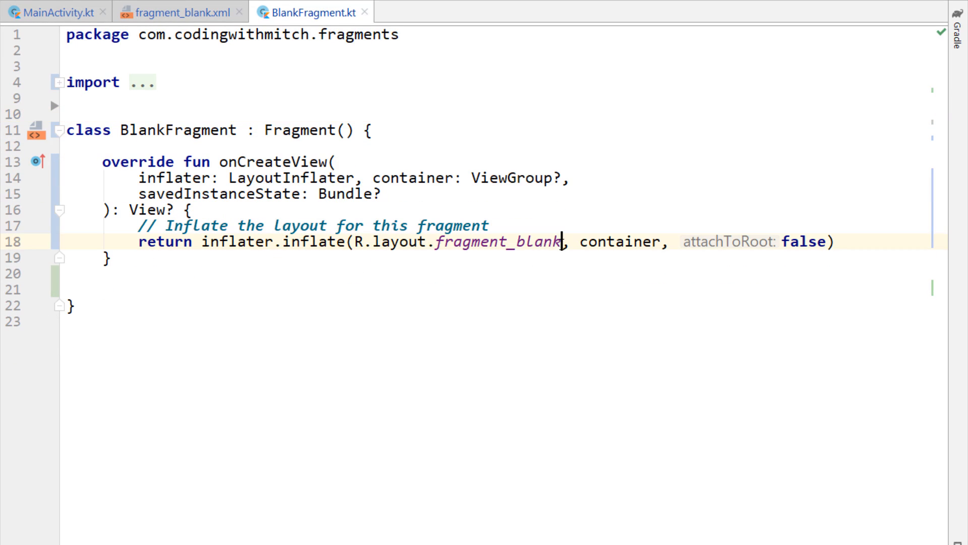
# Step: Remove onCreateView and pass R.layout.fragment_blank to the Fragment constructor, closing fragment_blank.xml
pyautogui.moveTo(560, 241); pyautogui.dragTo(360, 241)
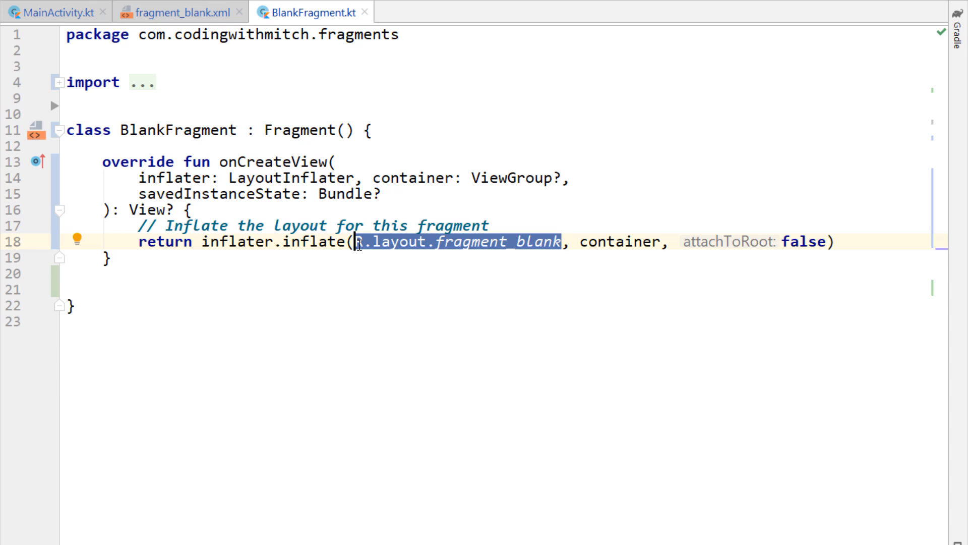
pyautogui.press('Delete')
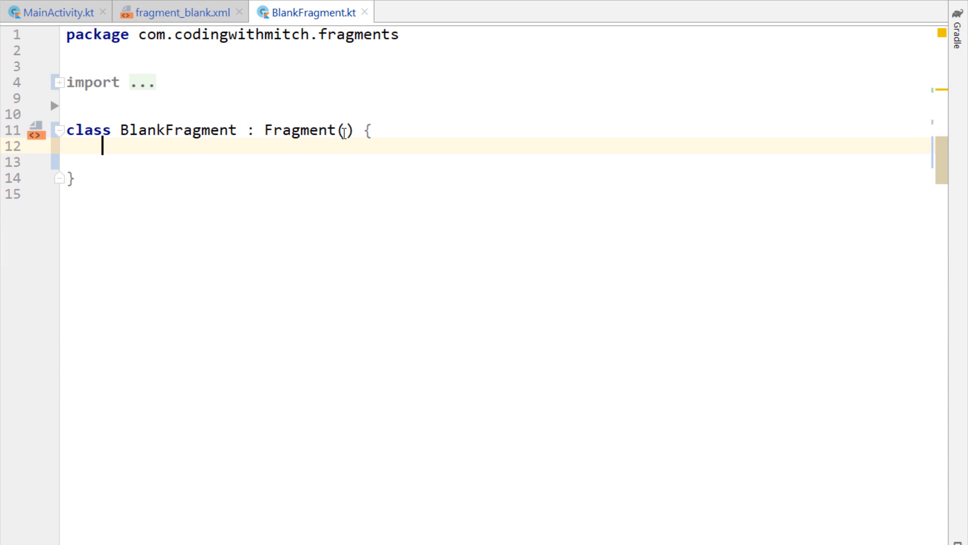
pyautogui.write('R.layout.fragment_blank')
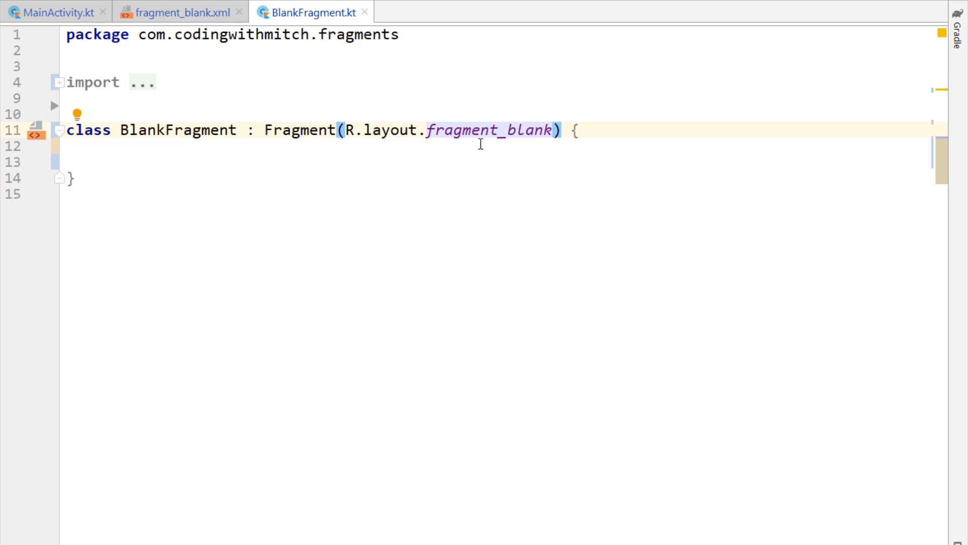
pyautogui.moveTo(390, 155)
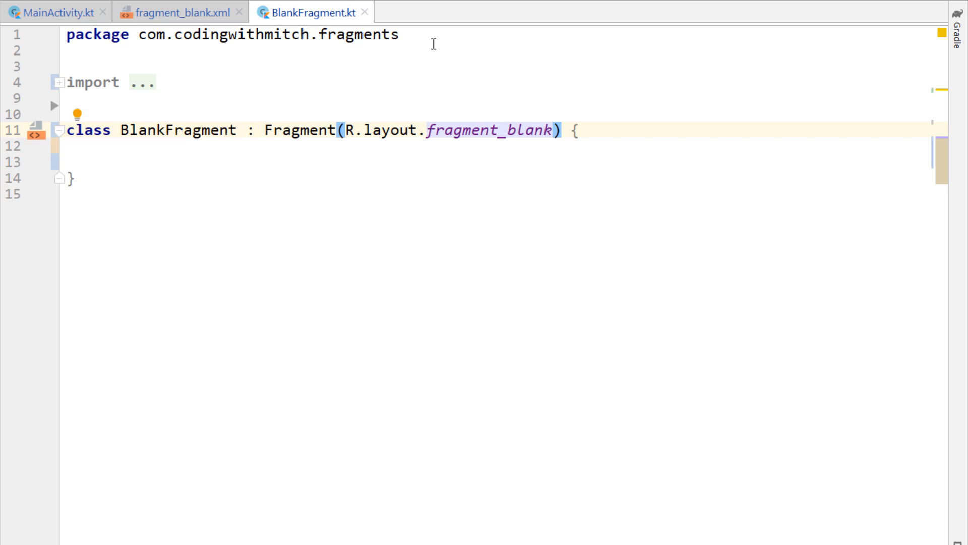
pyautogui.click(245, 12)
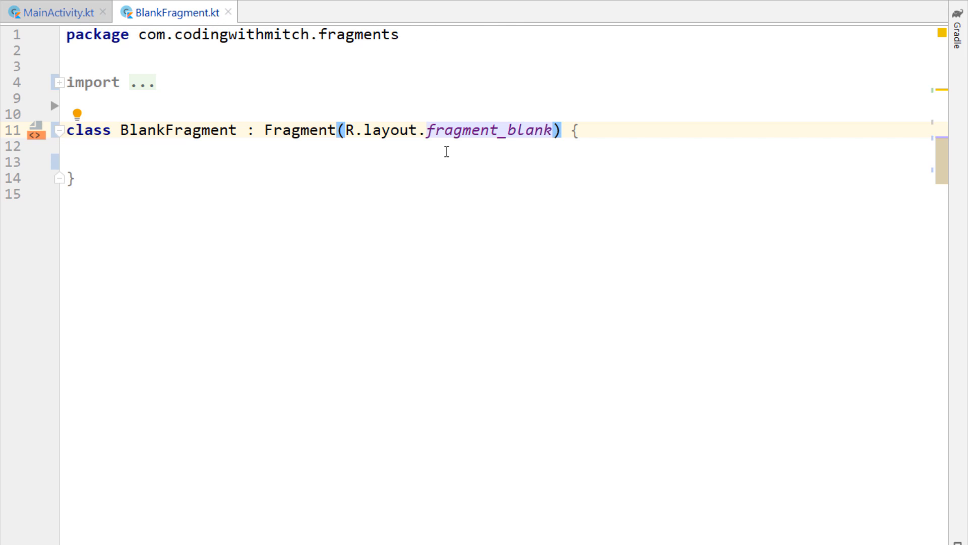
# Step: In onCreate, replace R.id.main_container with BlankFragment() tagged "BlankFragment" via supportFragmentManager and commit
pyautogui.click(55, 13)
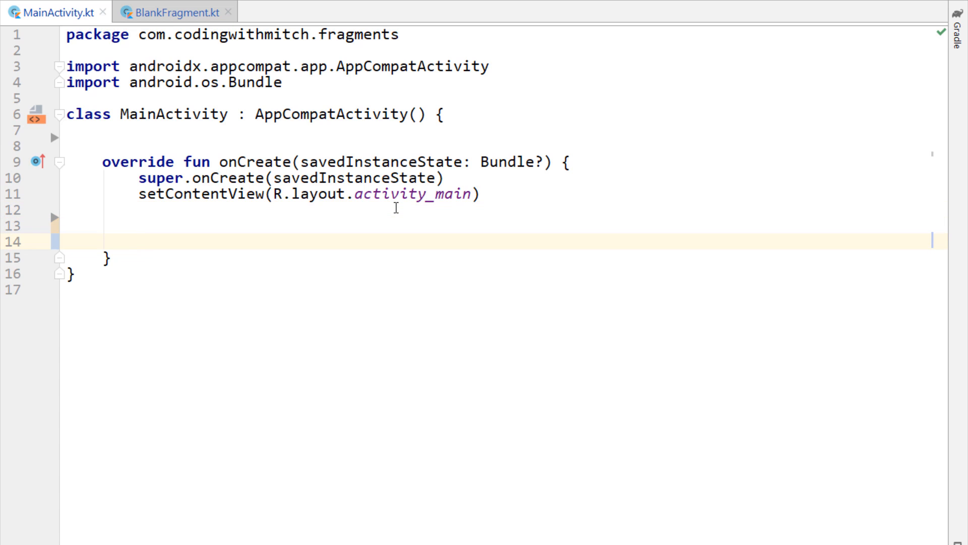
pyautogui.write('supportFragmentManager.beginTransaction(')
pyautogui.write('.replace(R.id.main_container, ')
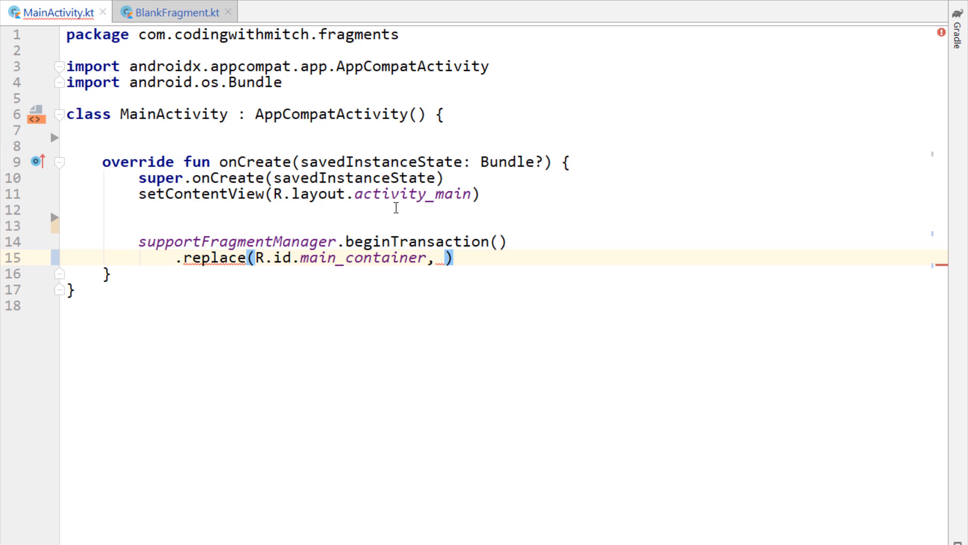
pyautogui.write('BlankFragment(),)')
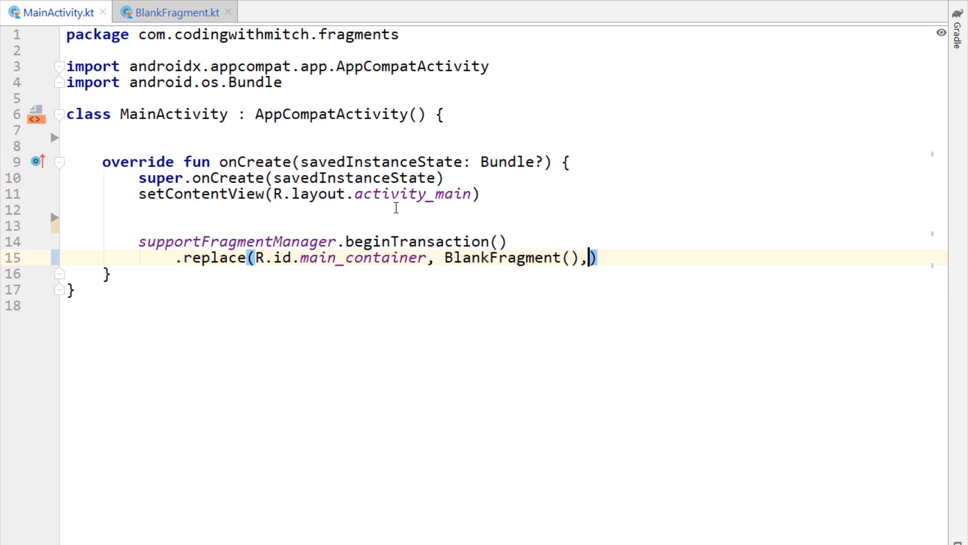
pyautogui.write('"Blan"')
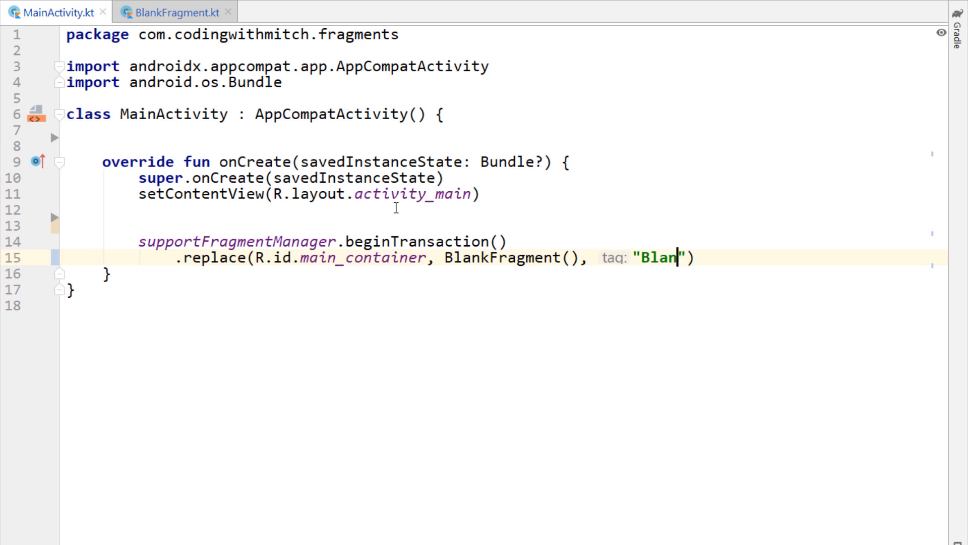
pyautogui.write('kFragment')
pyautogui.write('.commit()')
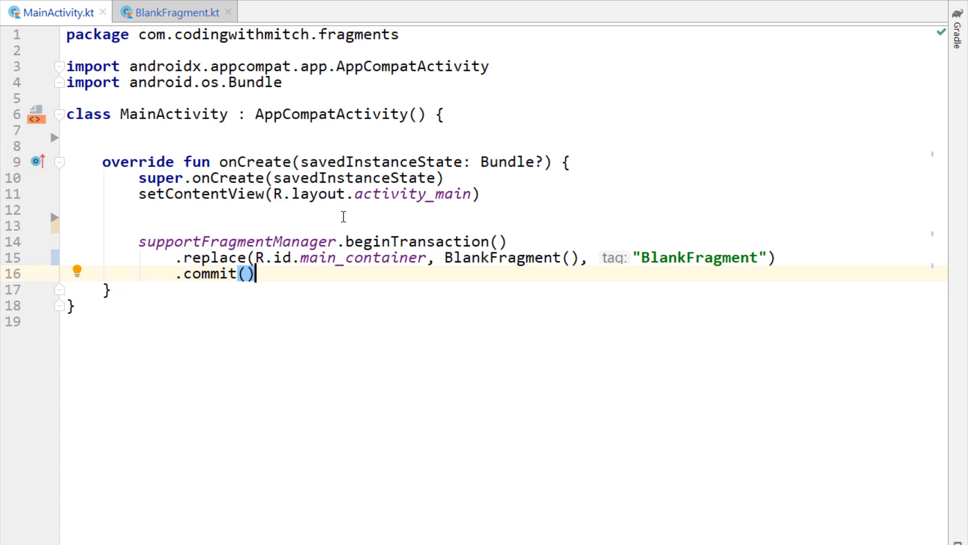
pyautogui.click(156, 13)
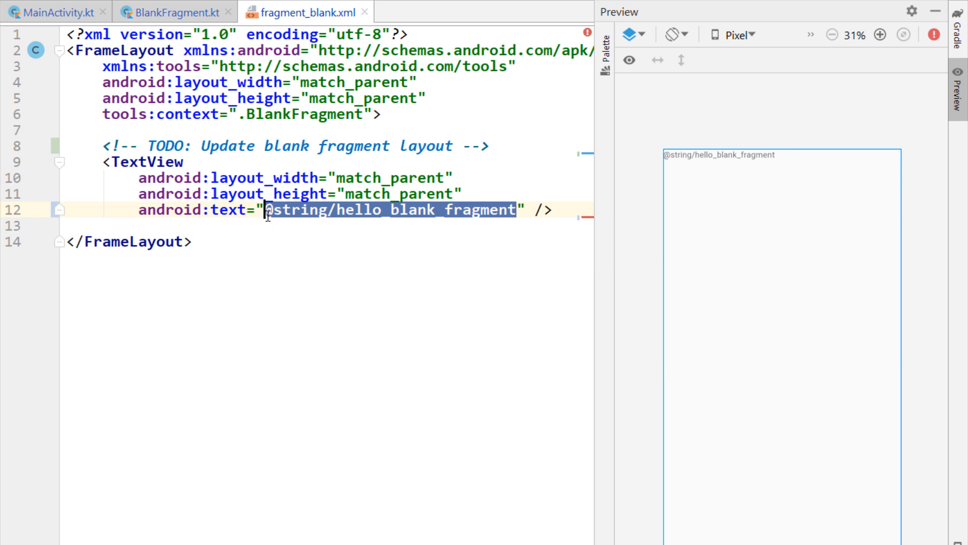
# Step: Set the TextView's android:text to Blank Fragment and run the app with Shift+F10
pyautogui.write('Blank Fr')
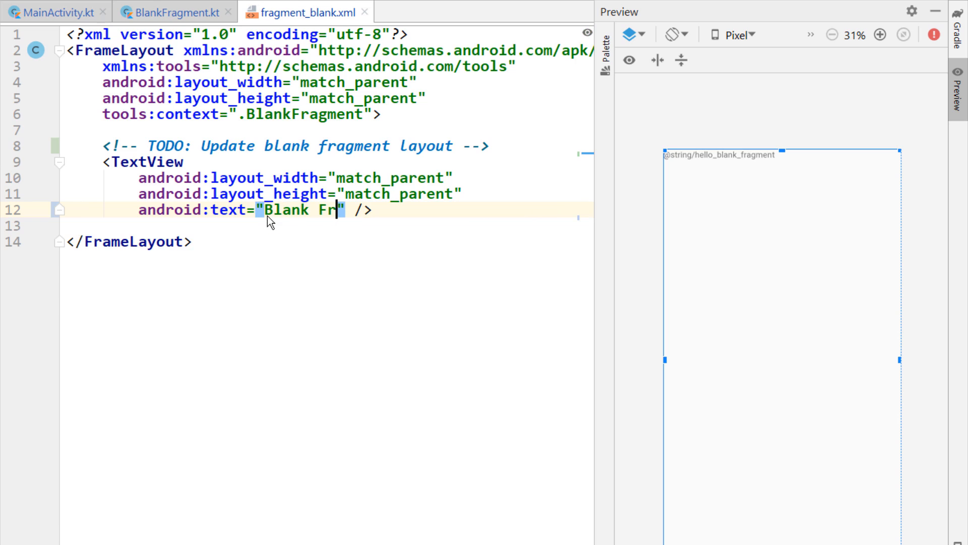
pyautogui.write('agment')
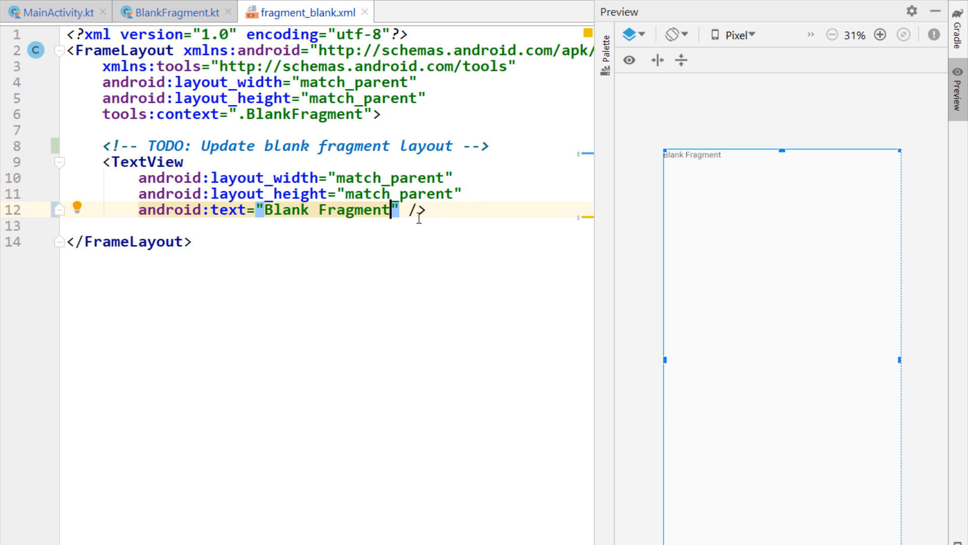
pyautogui.press('Shift+F10')
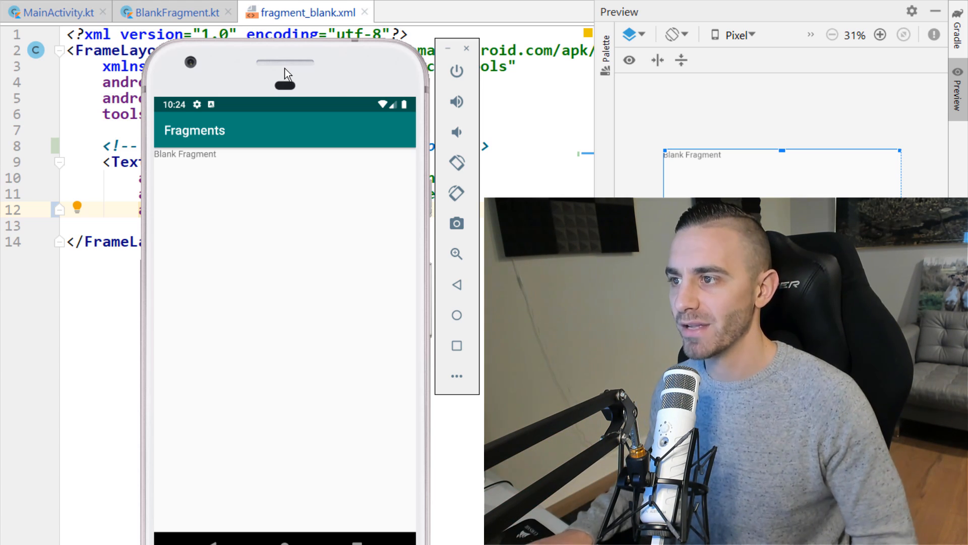
# Step: Confirm the emulator shows Blank Fragment, then close the emulator window
pyautogui.click(466, 46)
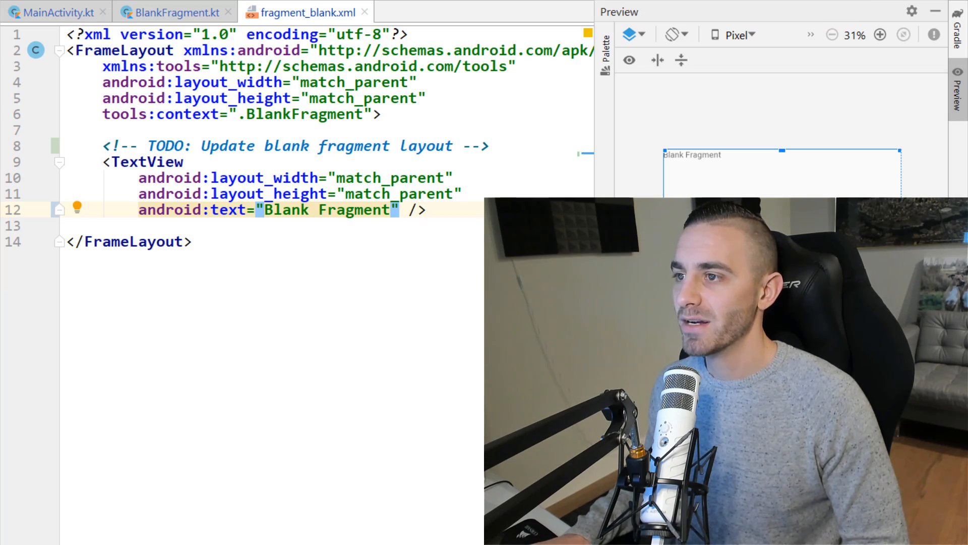